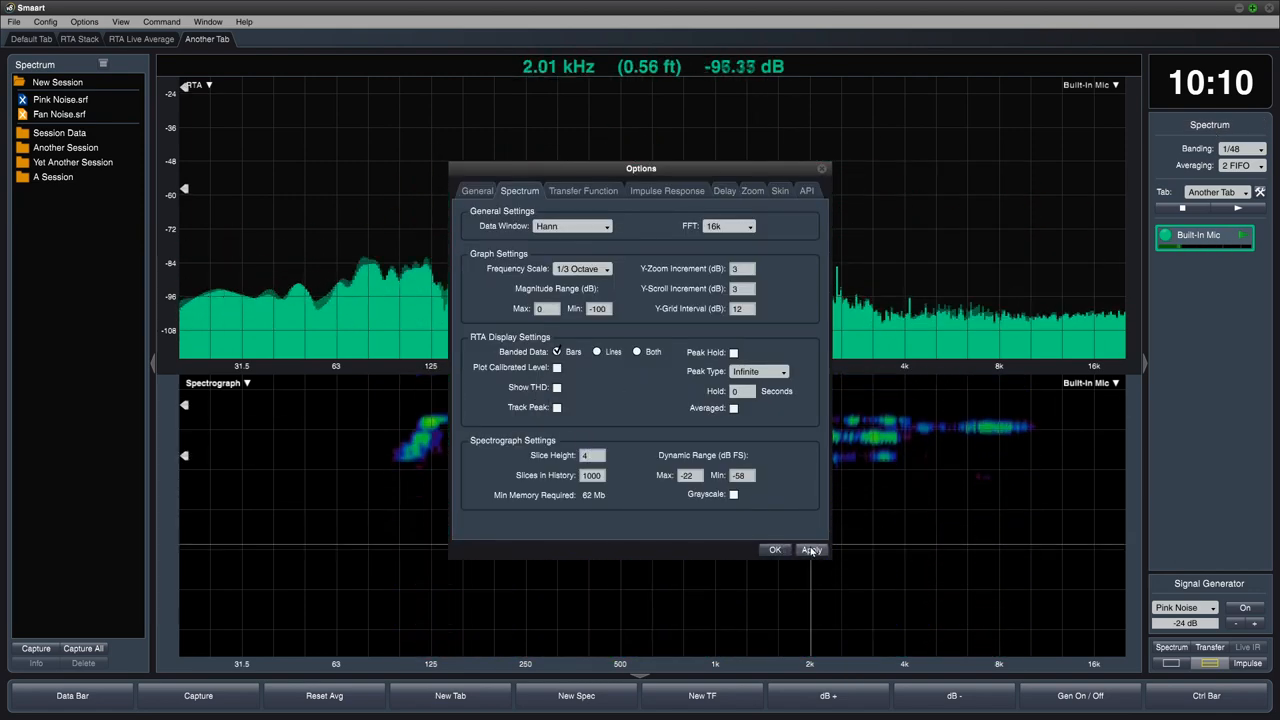
- Apply the Hann window, 16k FFT, 1/3-octave spectrograph settings so the history refills
{"action": "left_click", "coordinate": [810, 550]}
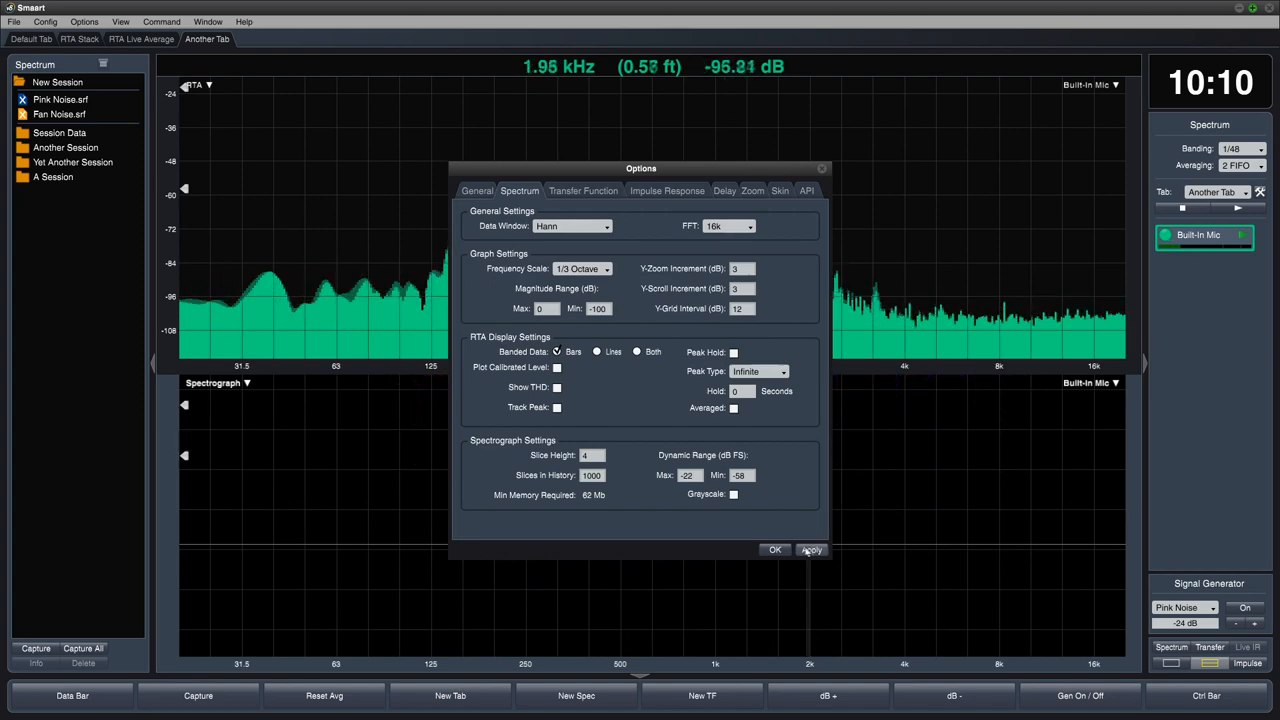
{"action": "left_click", "coordinate": [775, 549]}
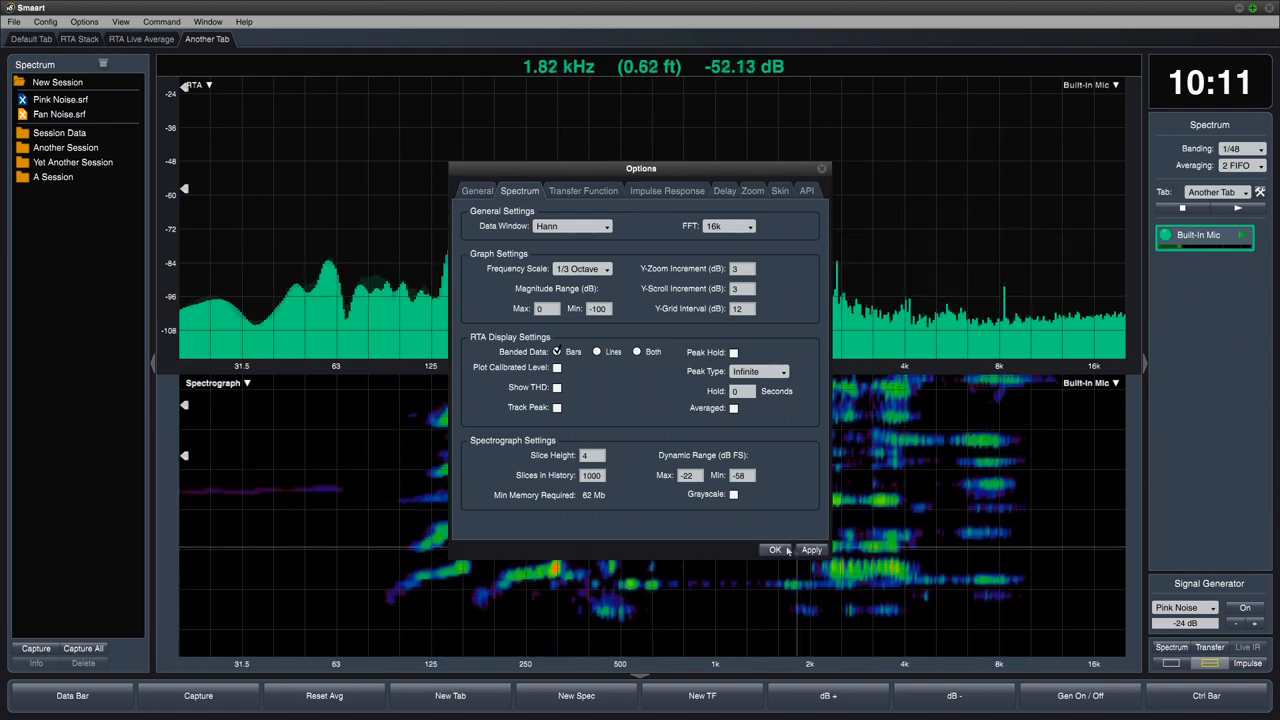
{"action": "left_click", "coordinate": [733, 494]}
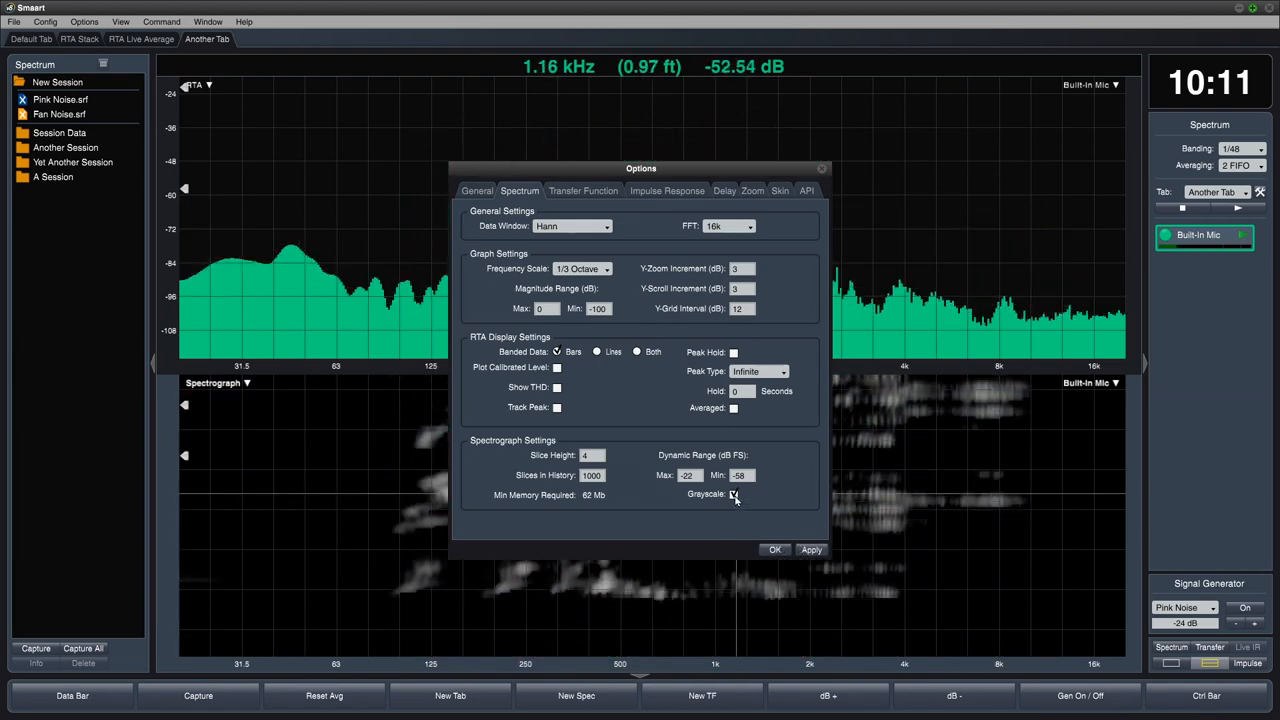
{"action": "left_click", "coordinate": [733, 494]}
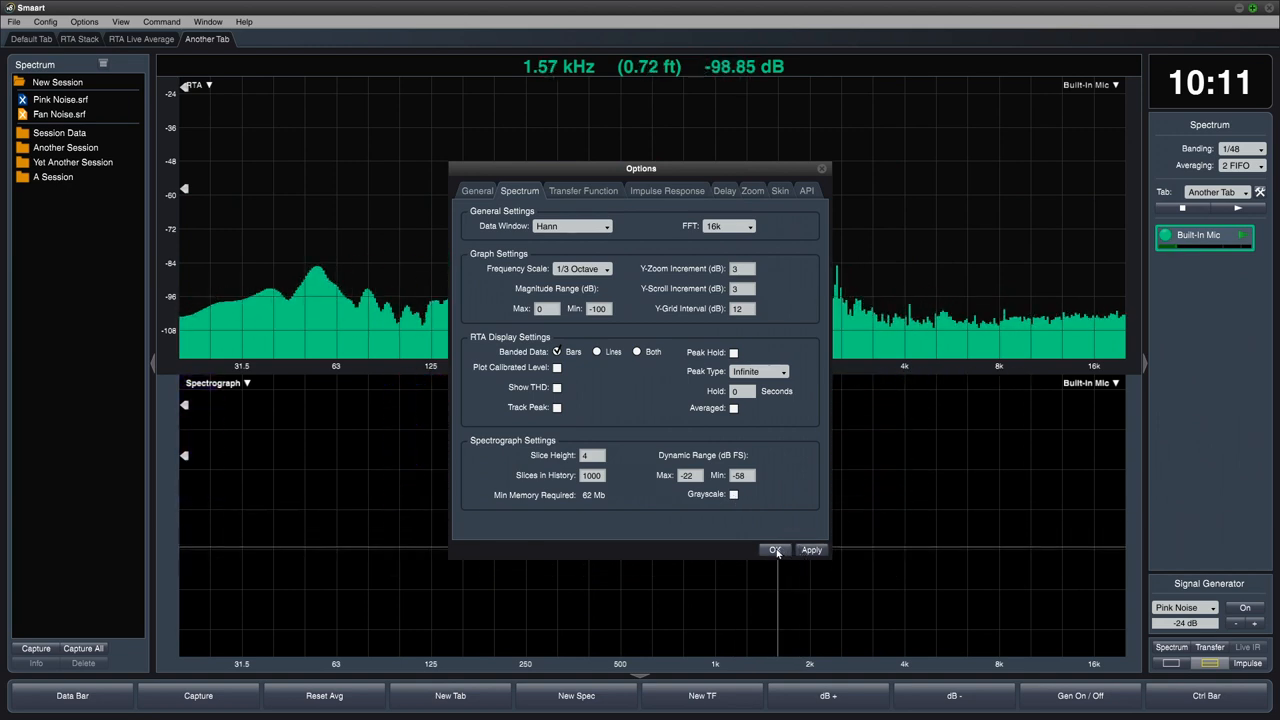
- Close Options keeping the settings, showing the 1 kHz tone line (about 979 Hz)
{"action": "left_click", "coordinate": [775, 550]}
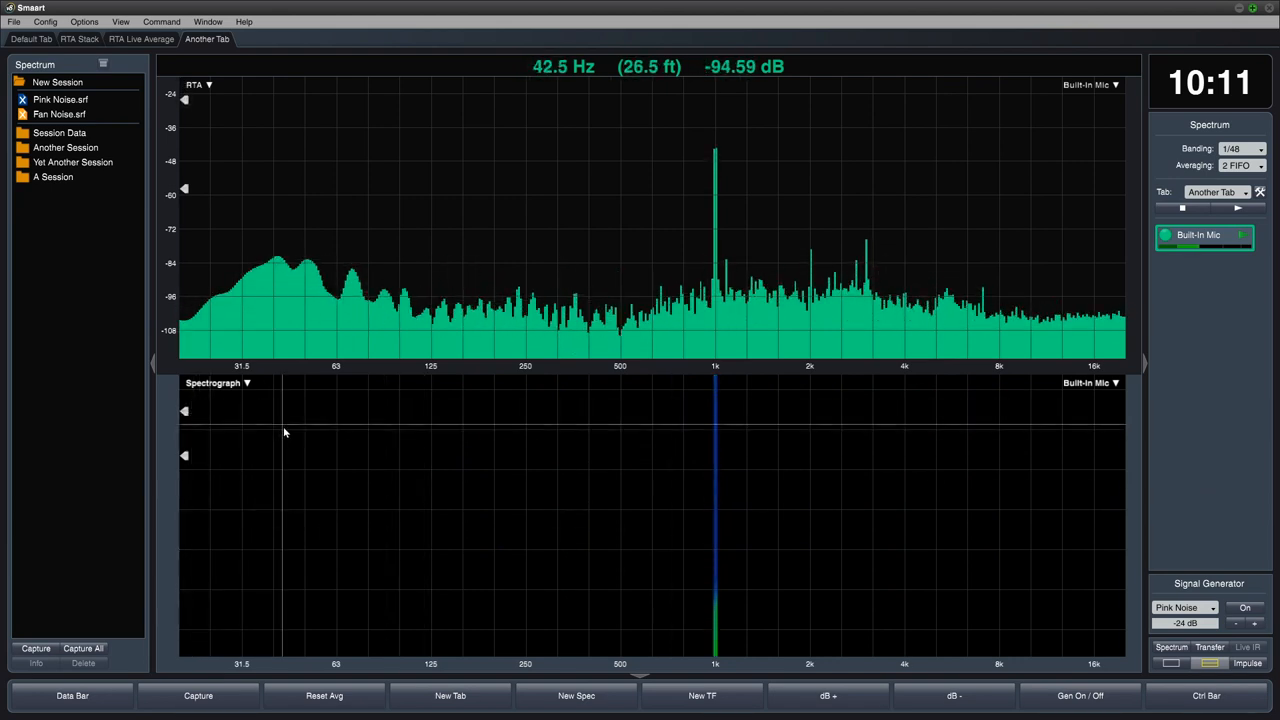
{"action": "mouse_move", "coordinate": [713, 484]}
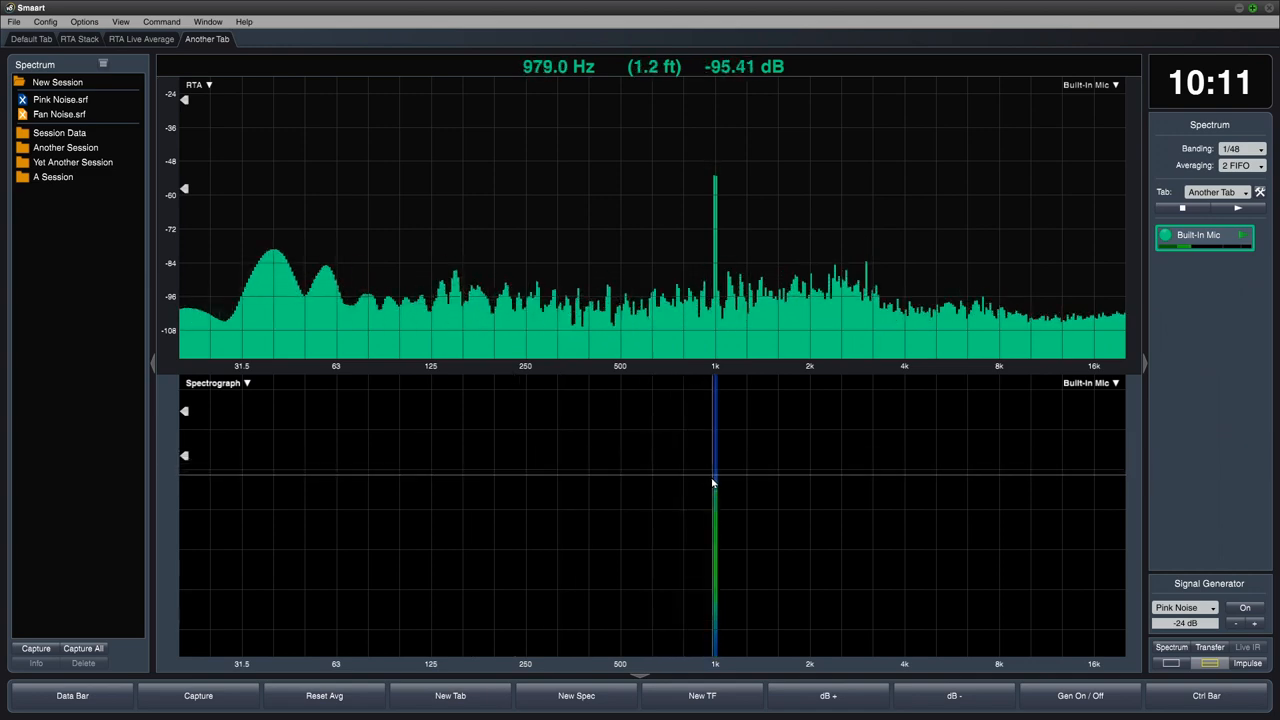